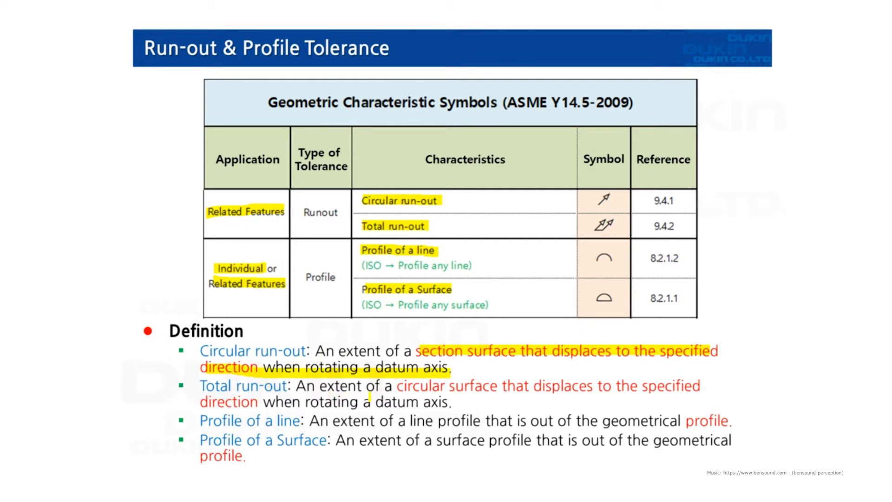
Highlight key phrases in the Circular and Total run-out definitions in yellow.
drag(396, 385, 518, 386)
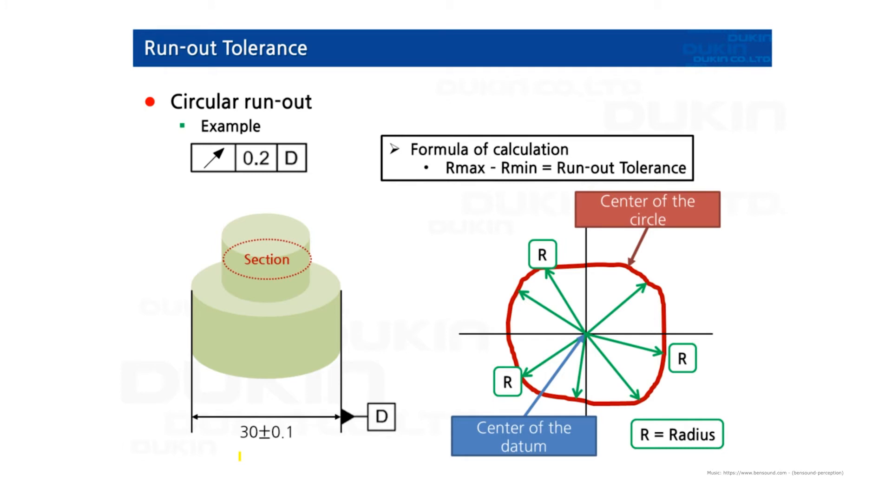
Advance from the Circular run-out example to the Total run-out slide.
key(right)
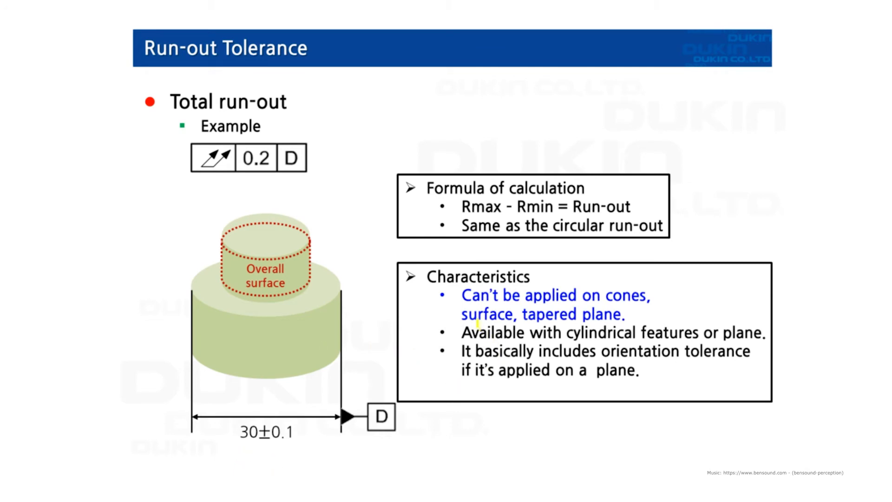
Highlight the Total run-out characteristics in yellow and advance to the Profile of a line slide.
drag(605, 296, 624, 314)
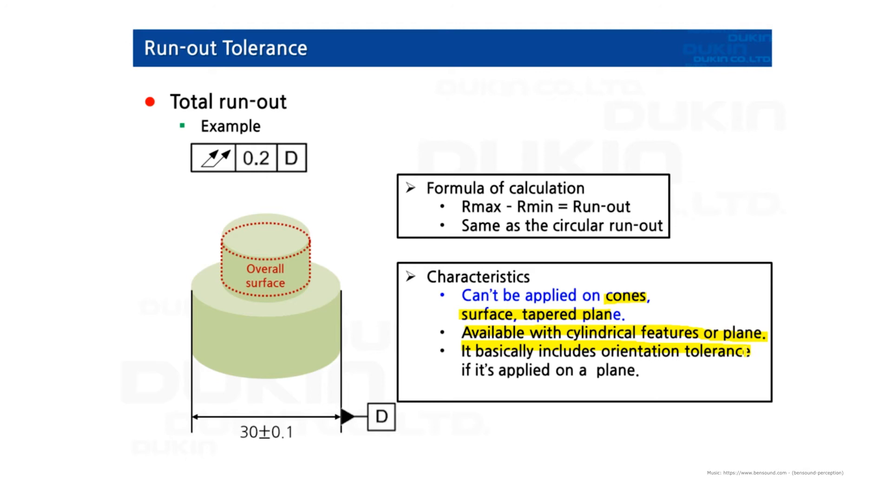
key(right)
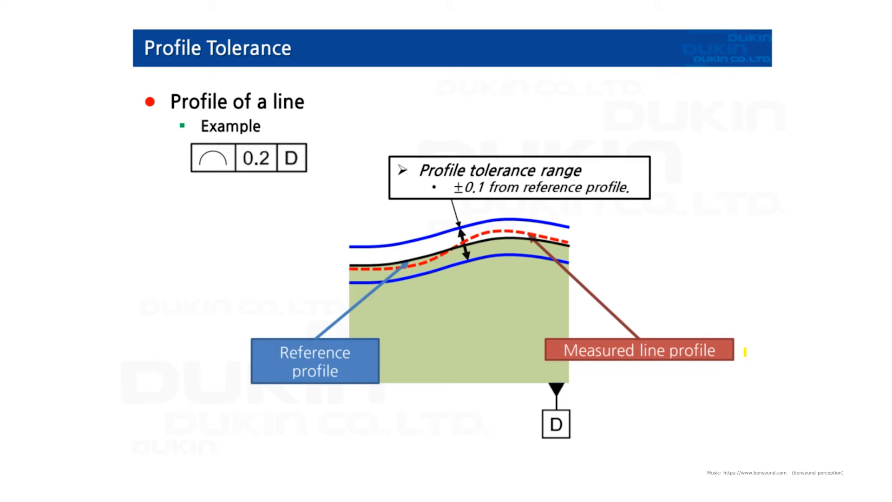
Advance from the Profile of a line slide to the Profile of surface example.
key(right)
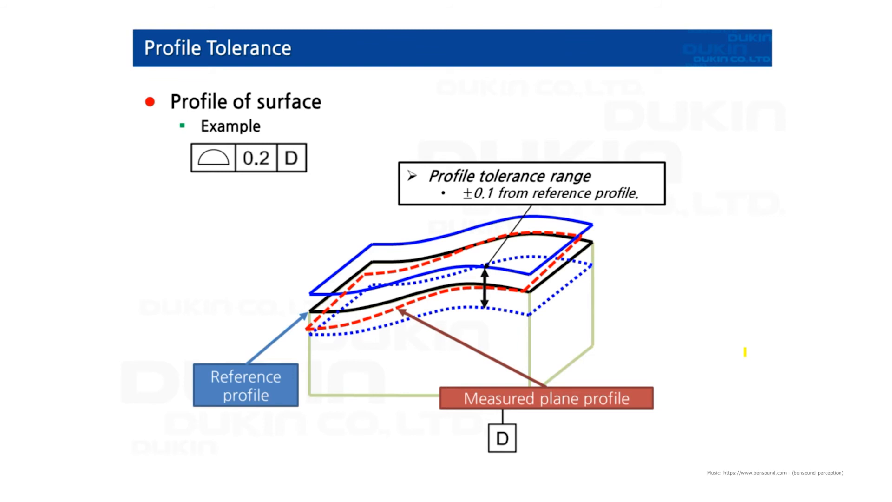
key(Right)
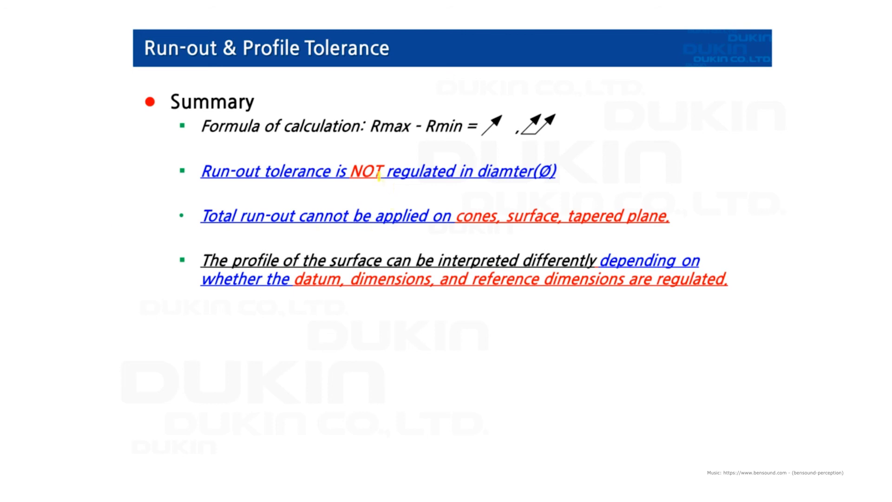
Highlight 'NOT regulated in diameter (Ø)' in the second summary bullet in yellow.
drag(386, 171, 554, 171)
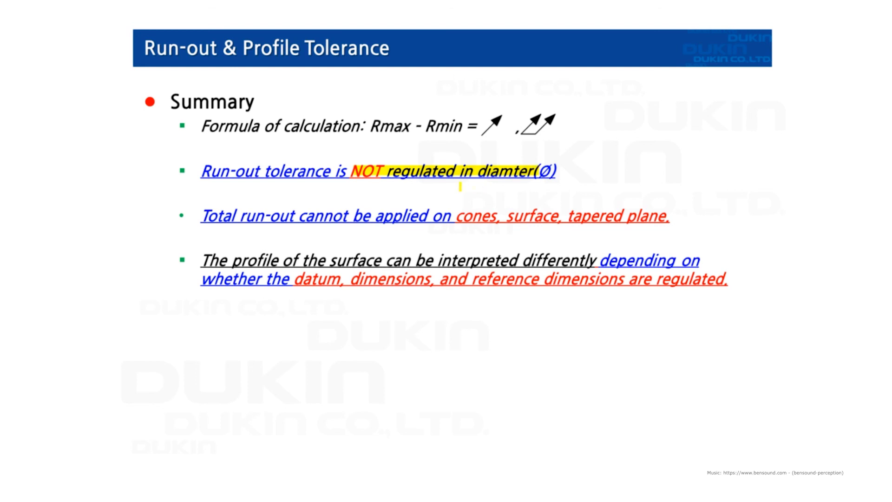